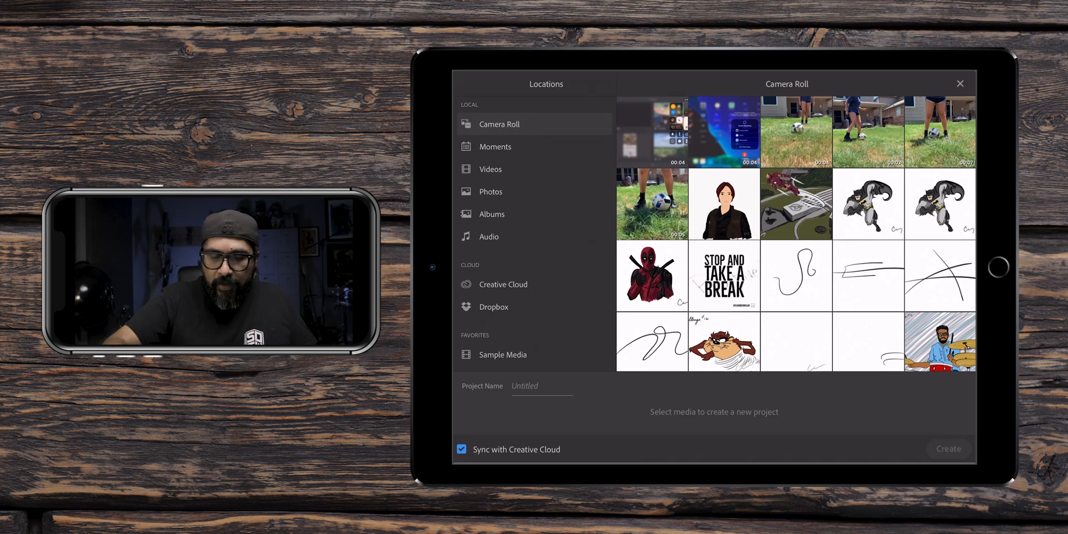
Pick the backyard soccer clip from the camera roll and name the project 'Soccer-Slo'
left_click(794, 132)
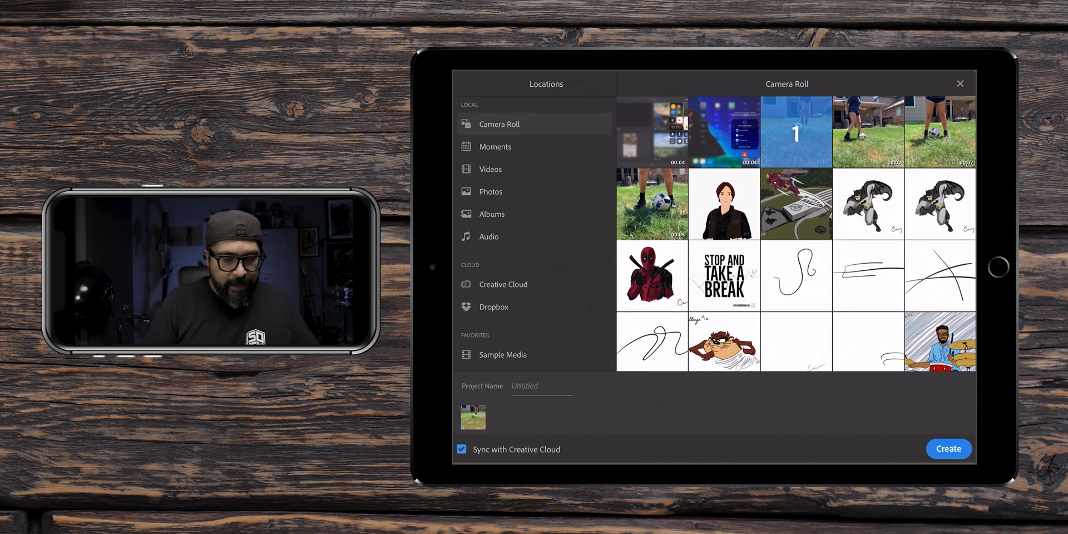
type("Soccer-")
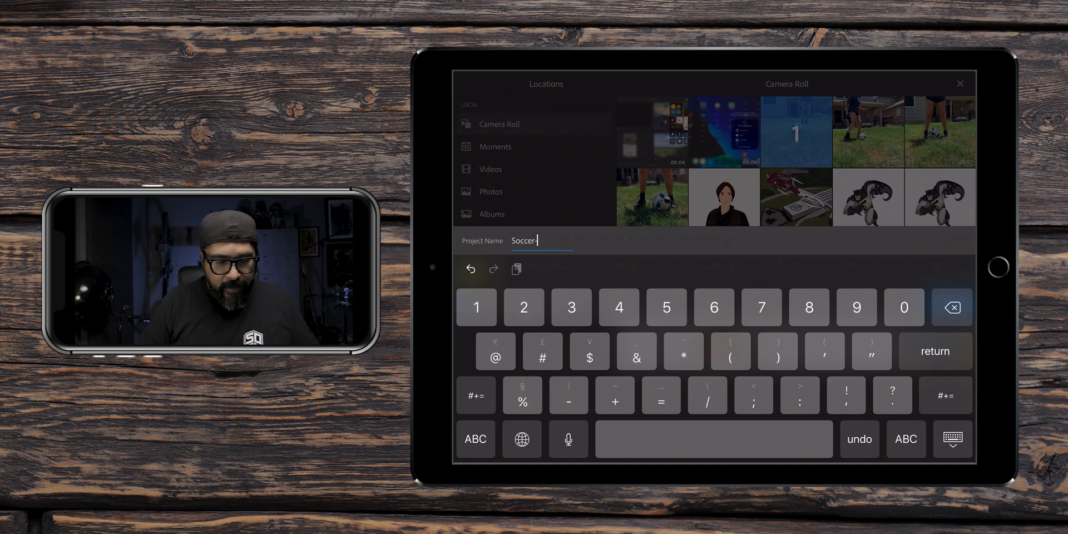
type("S")
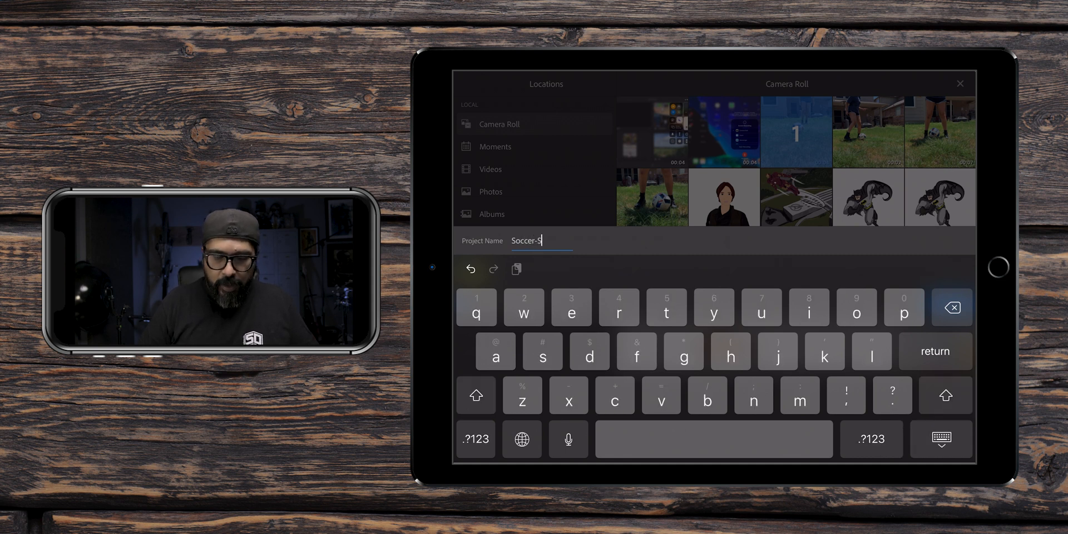
type("lo")
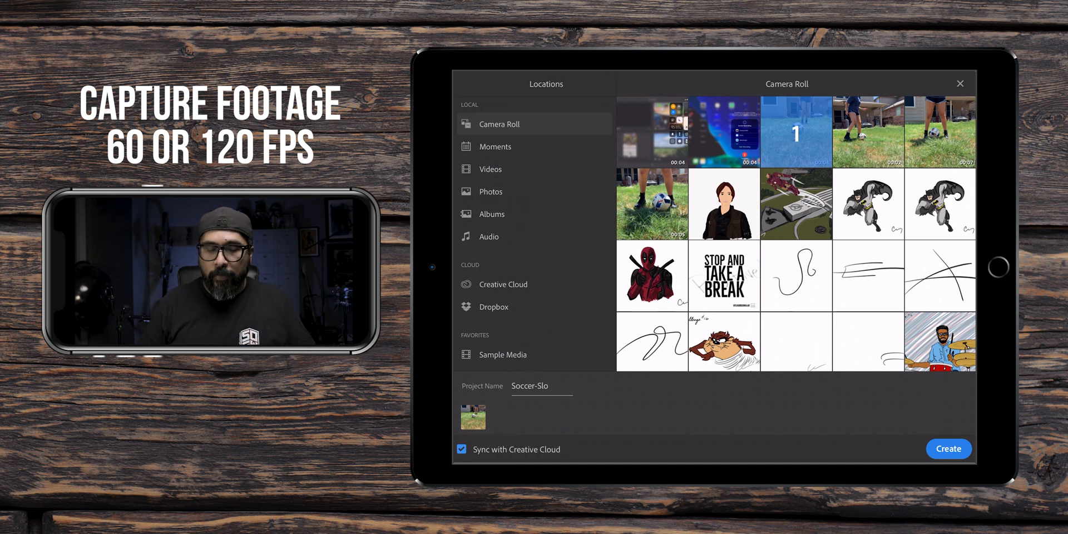
Create the Soccer-Slo project with the soccer clip and show its audio settings
left_click(947, 449)
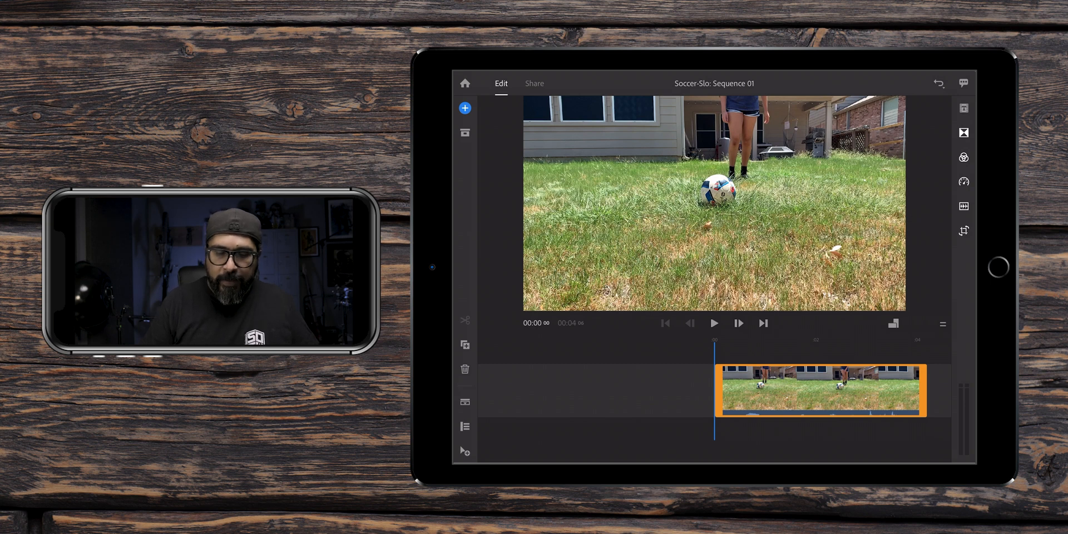
left_click(963, 181)
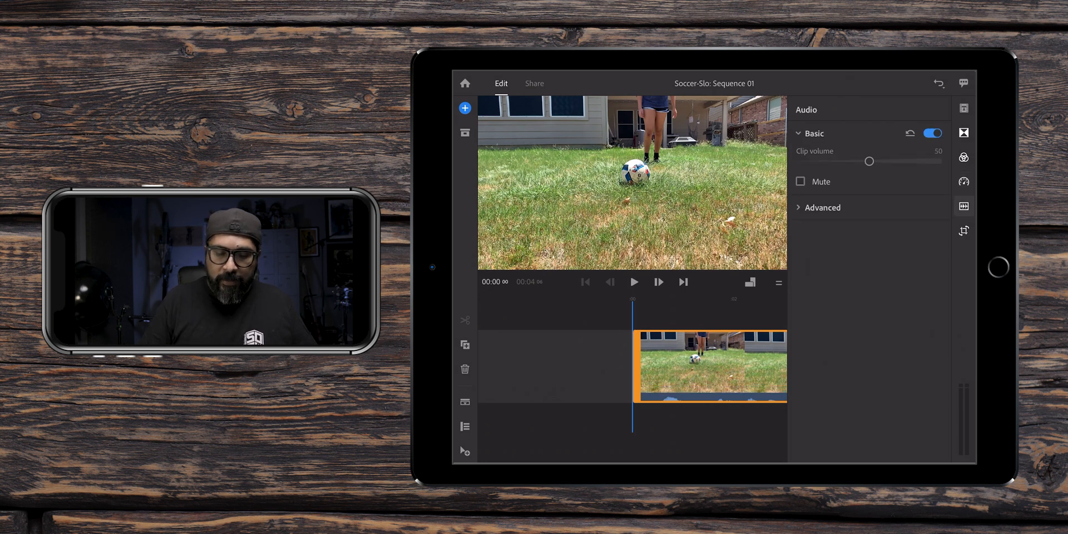
Mute the soccer clip's audio and show its speed settings
left_click(801, 181)
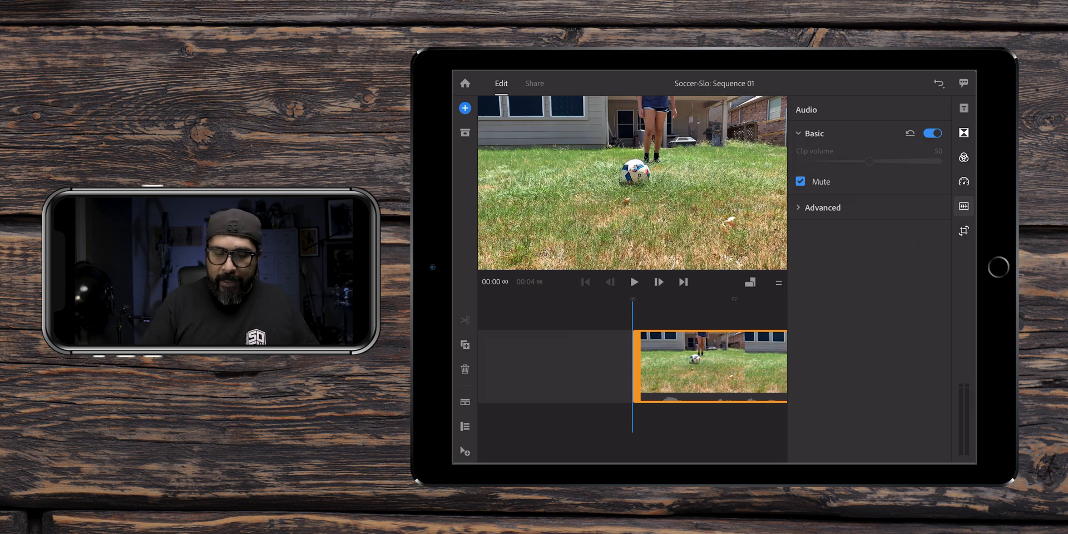
left_click(963, 182)
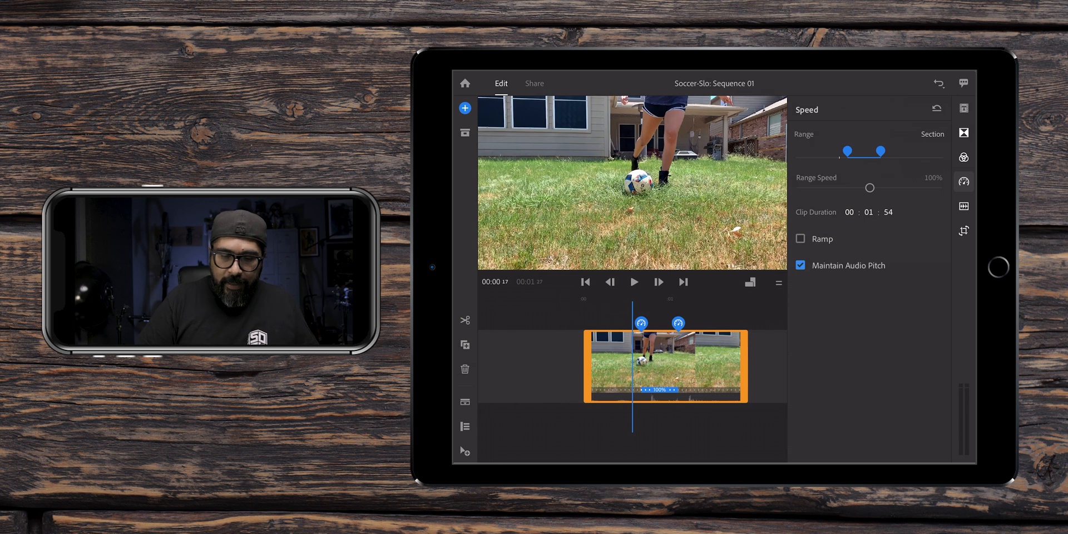
Slow the kick section to 20% speed and preview the slow motion
left_click_drag(869, 187, 862, 187)
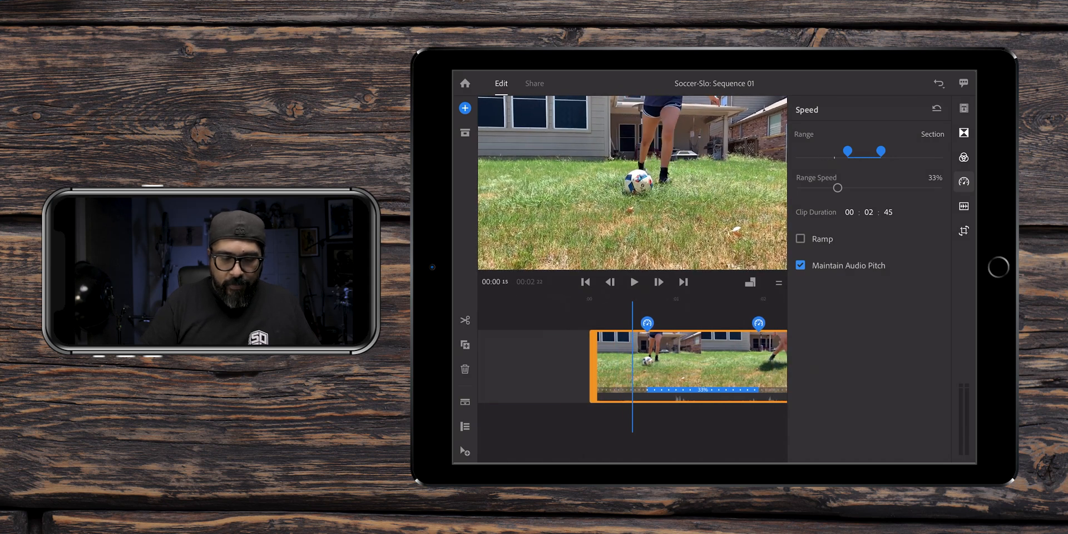
left_click(633, 282)
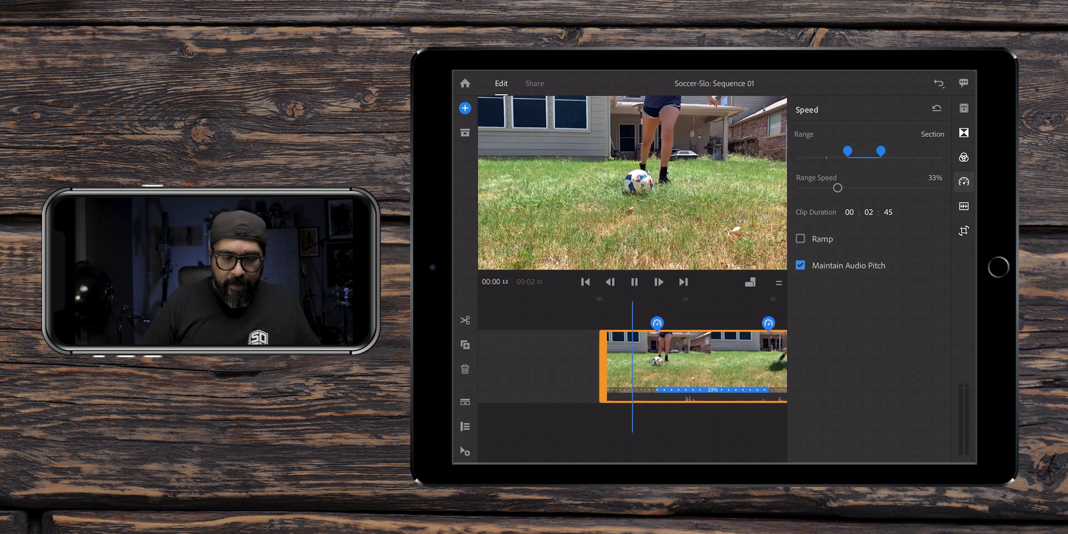
left_click(634, 283)
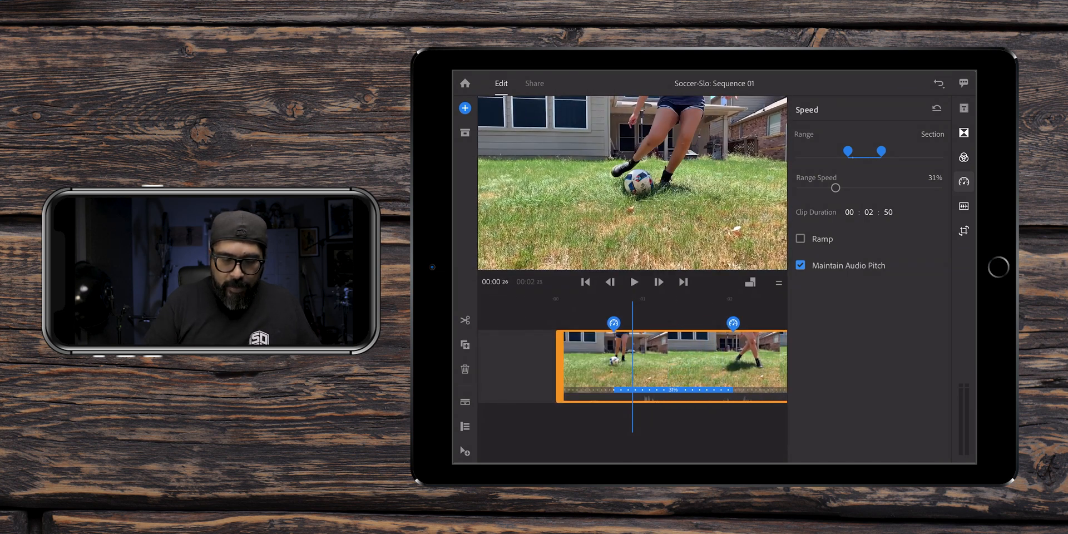
left_click_drag(835, 187, 824, 188)
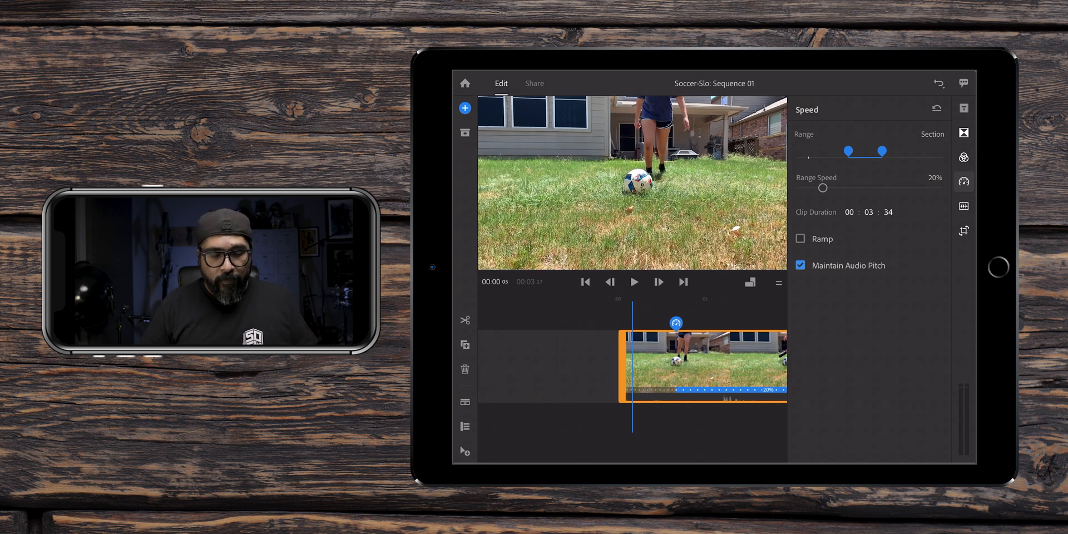
left_click(633, 282)
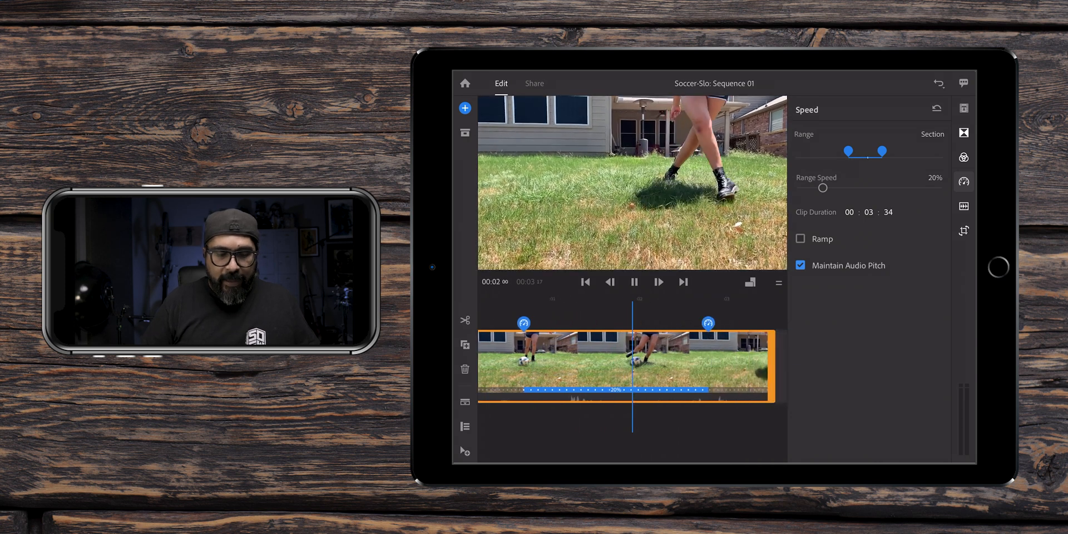
left_click(633, 282)
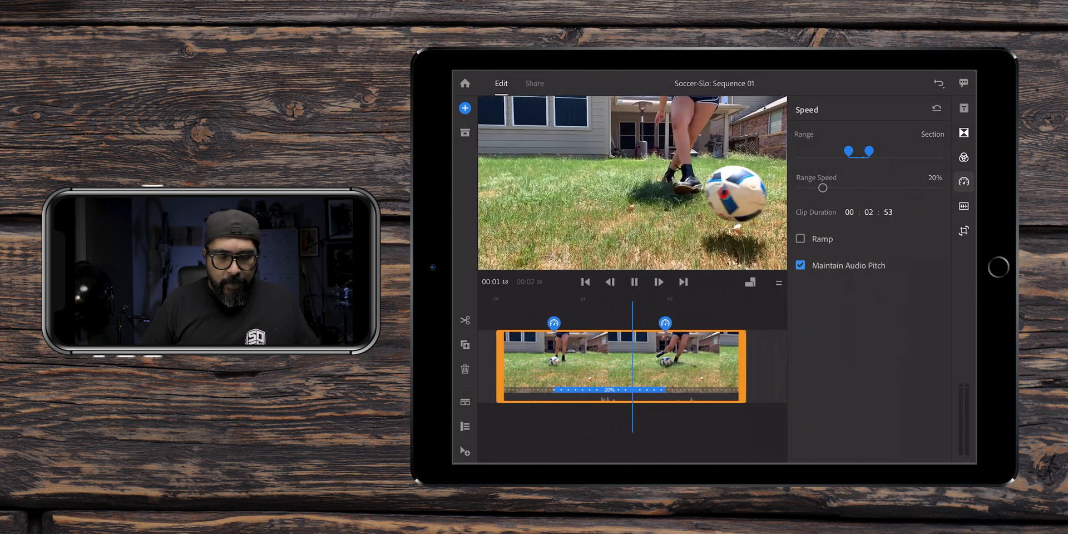
left_click(633, 282)
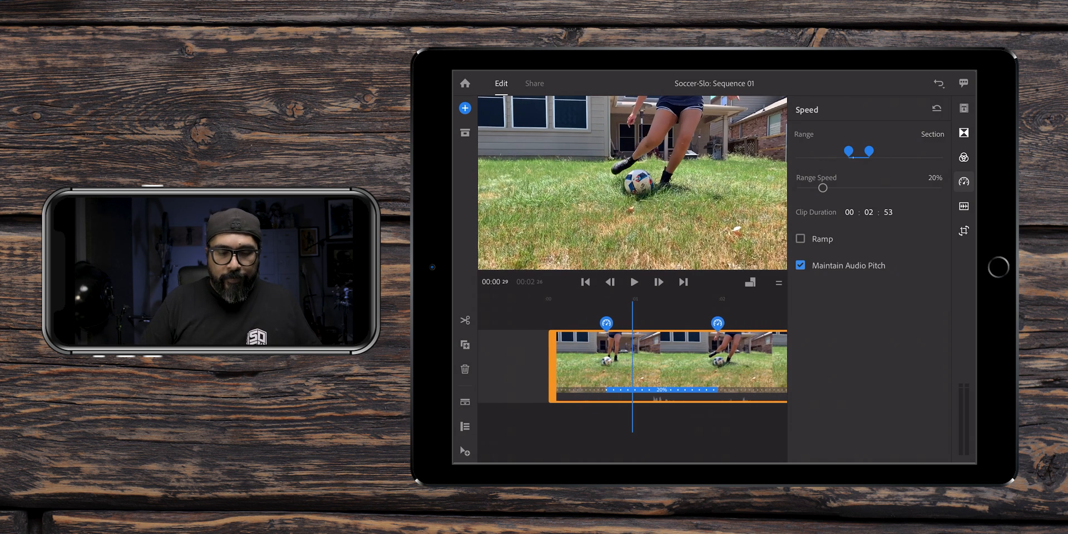
Enable speed Ramp on the 20% kick section, comparing playback with ramping off and on
left_click(801, 238)
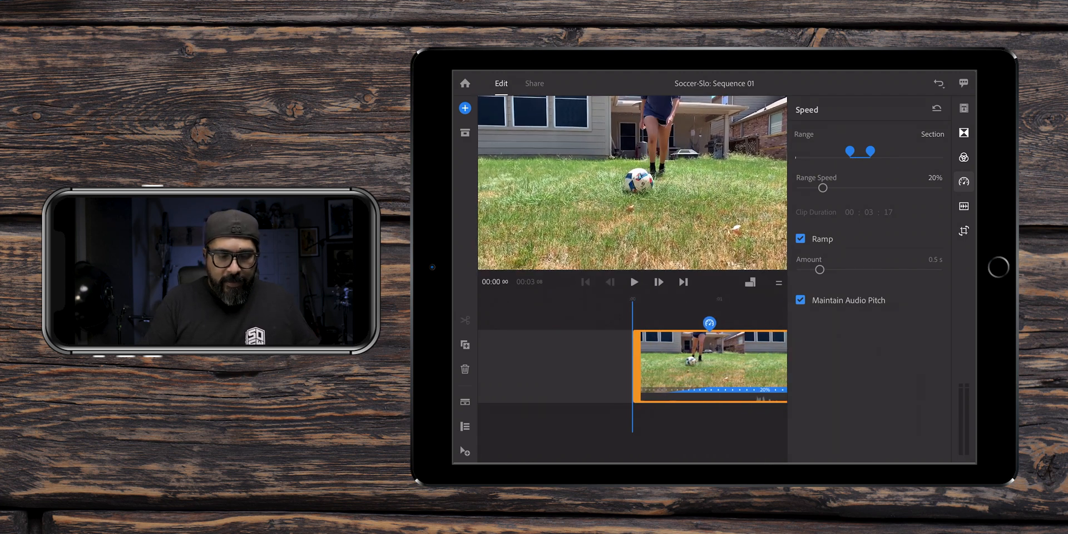
left_click(633, 282)
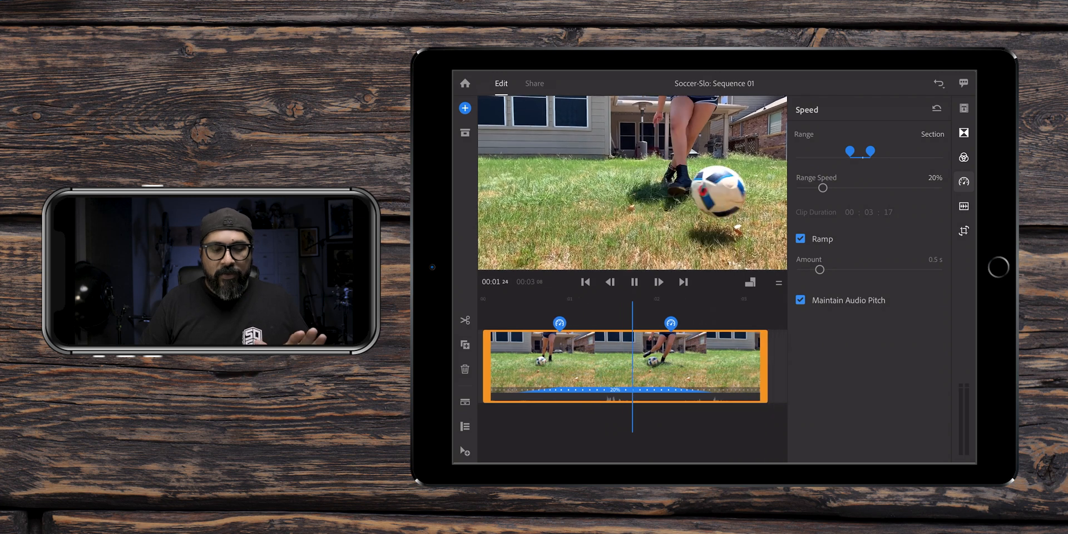
left_click(633, 282)
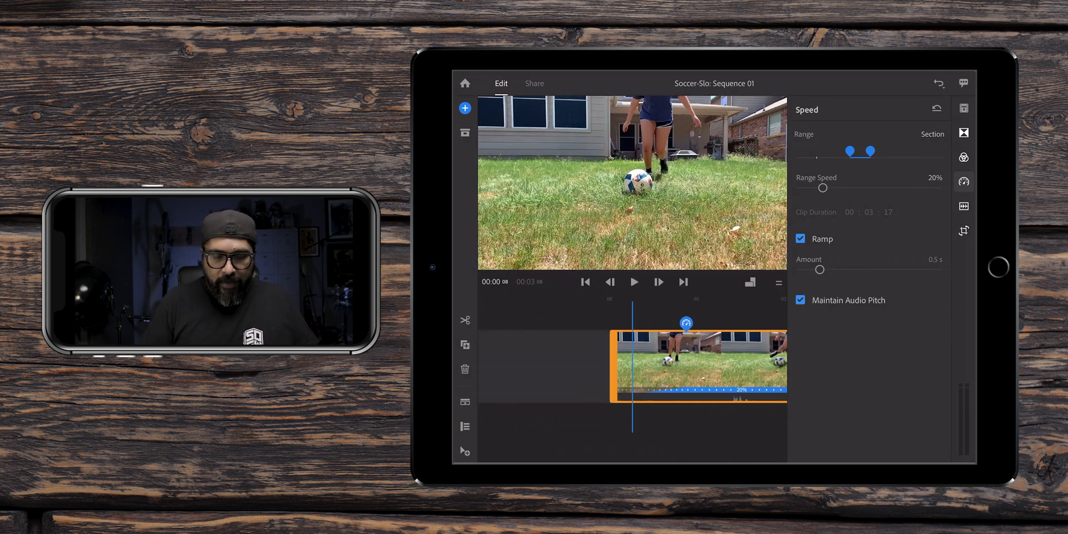
left_click(800, 238)
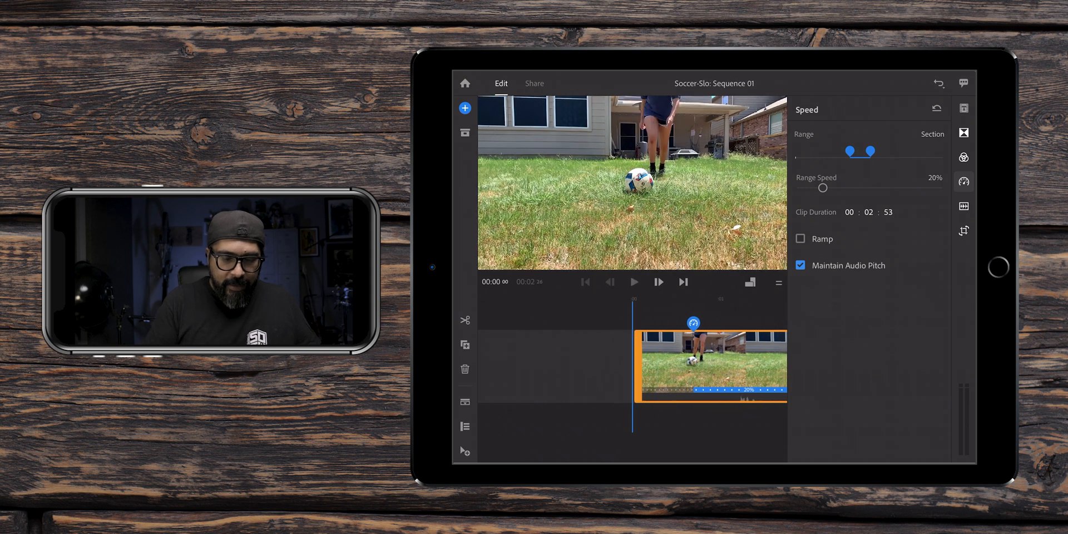
left_click(633, 282)
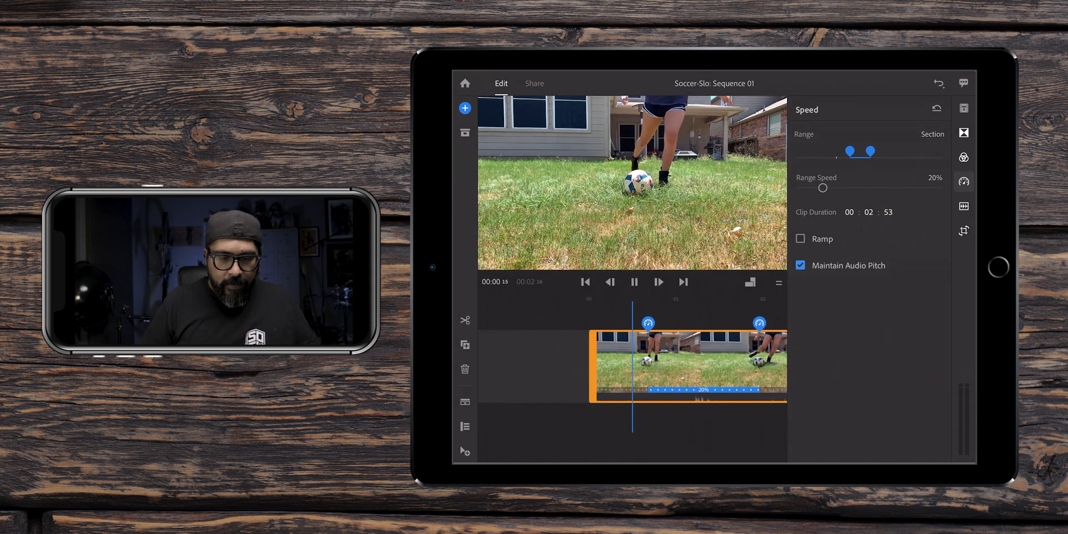
left_click(633, 282)
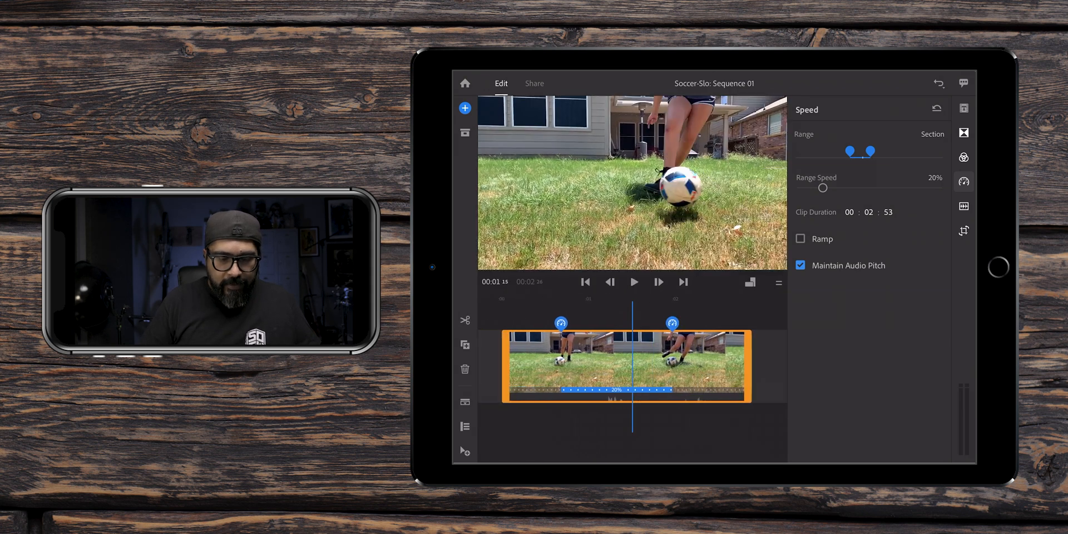
left_click(801, 238)
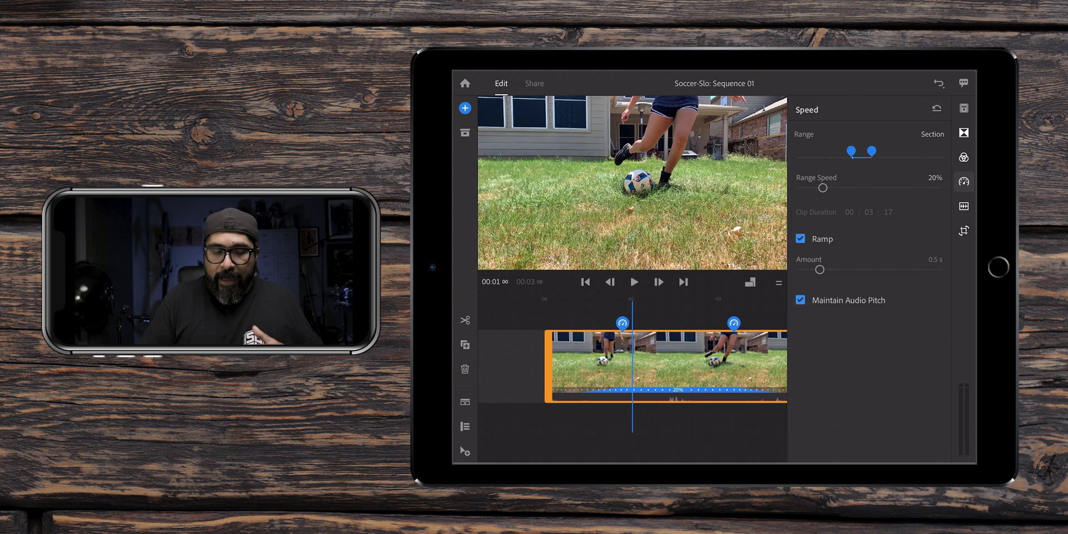
left_click_drag(820, 188, 869, 187)
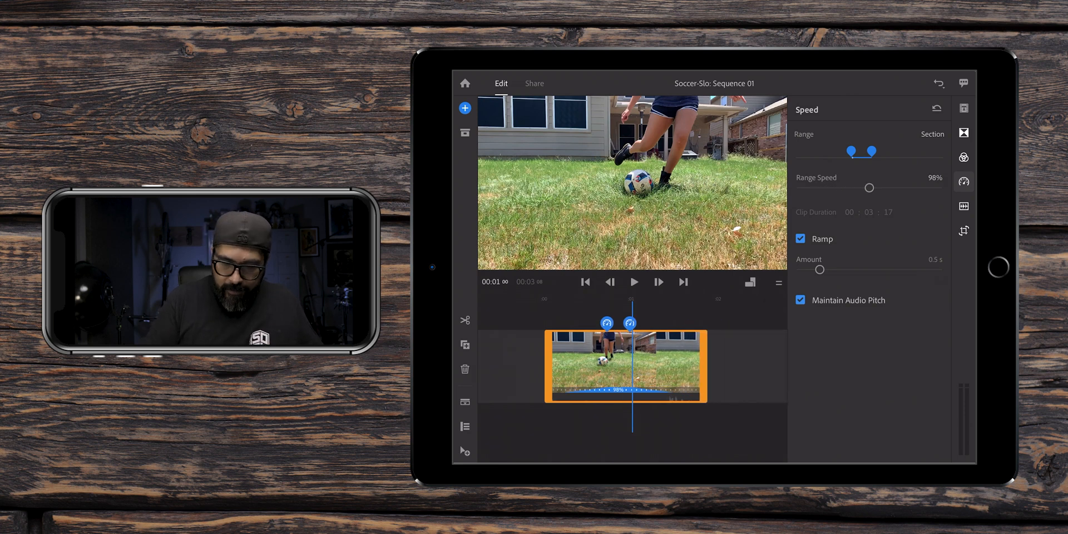
left_click_drag(869, 188, 891, 188)
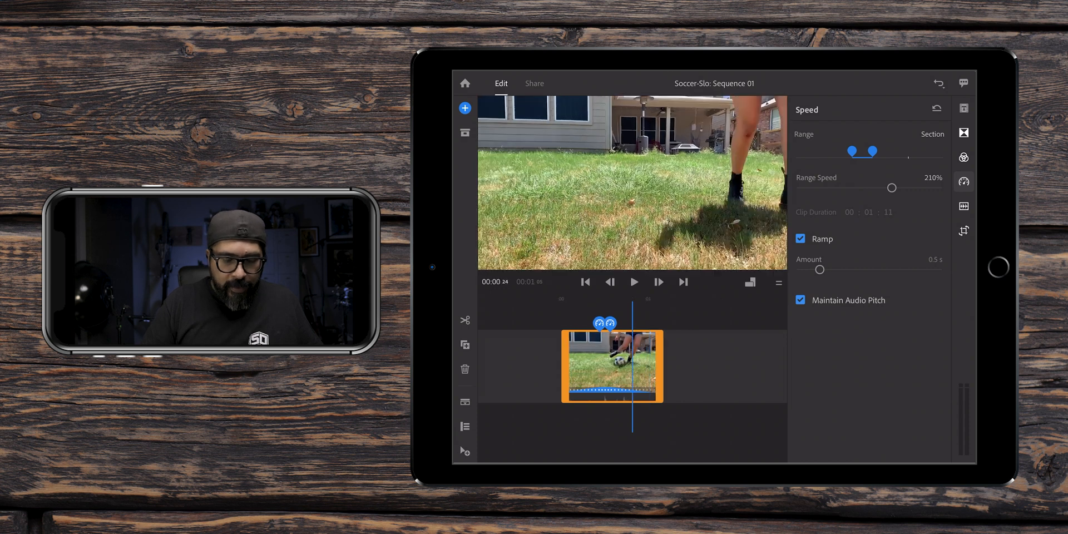
left_click(633, 282)
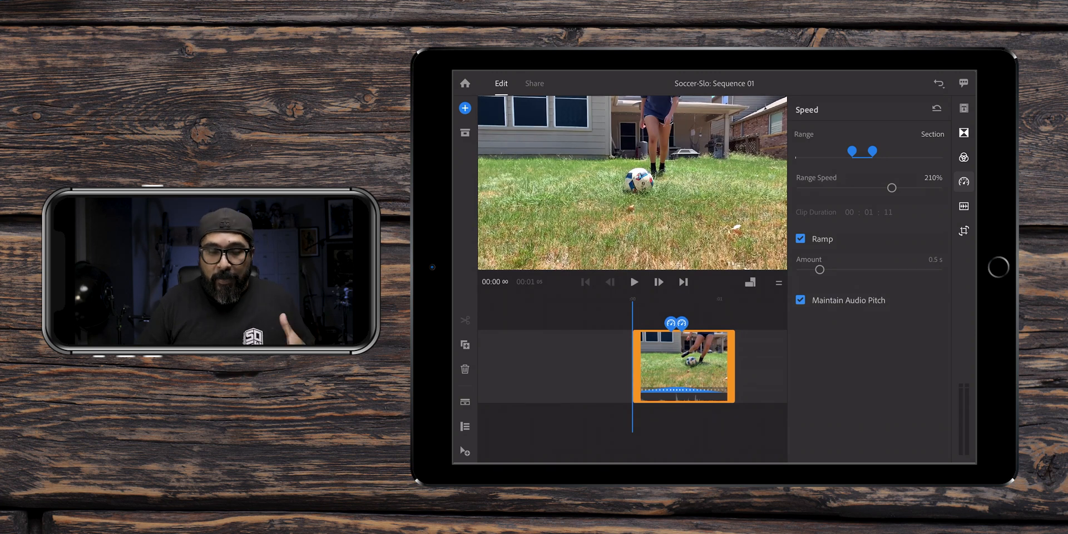
left_click_drag(892, 187, 809, 187)
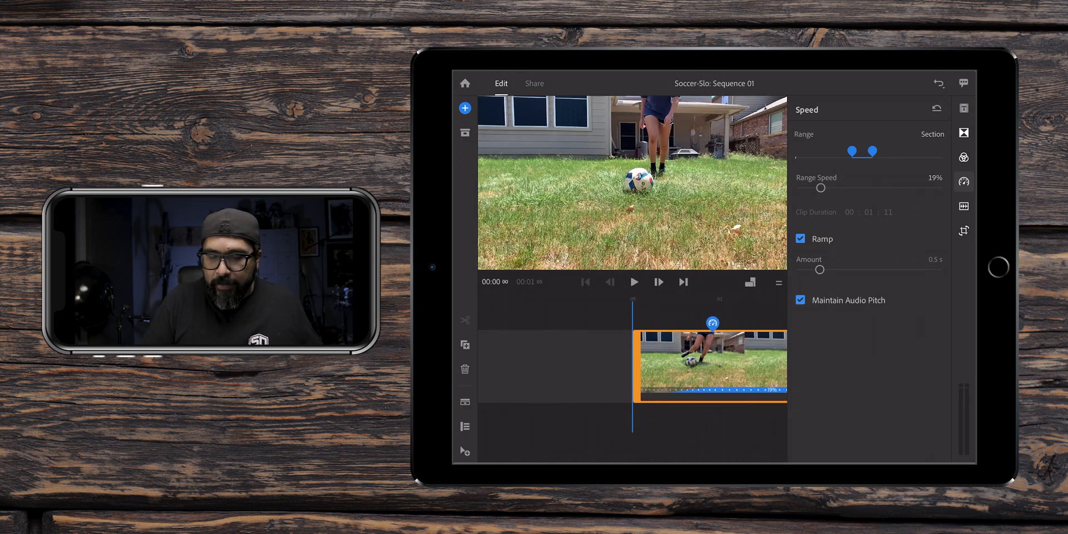
left_click_drag(821, 187, 827, 187)
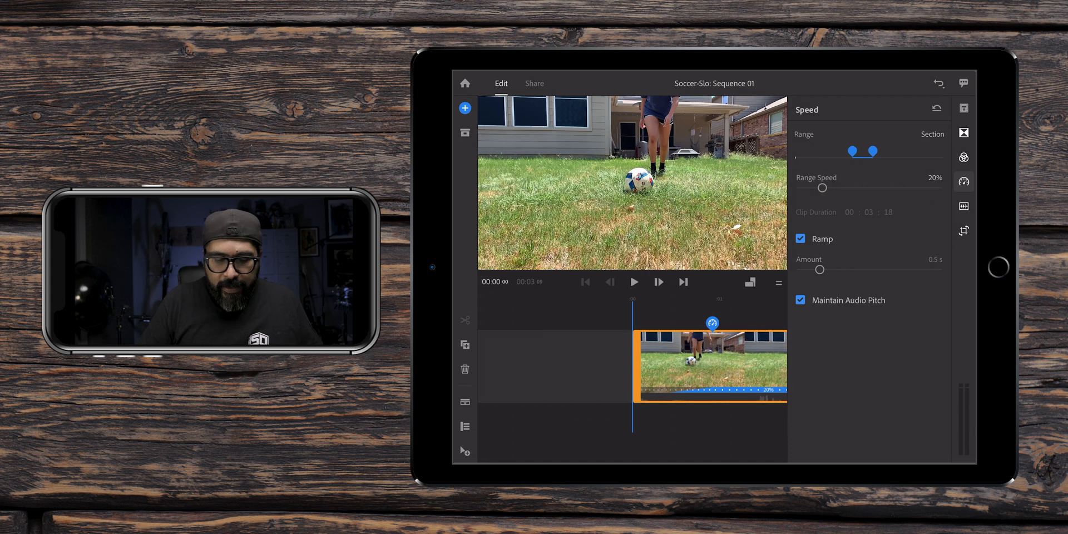
left_click(633, 282)
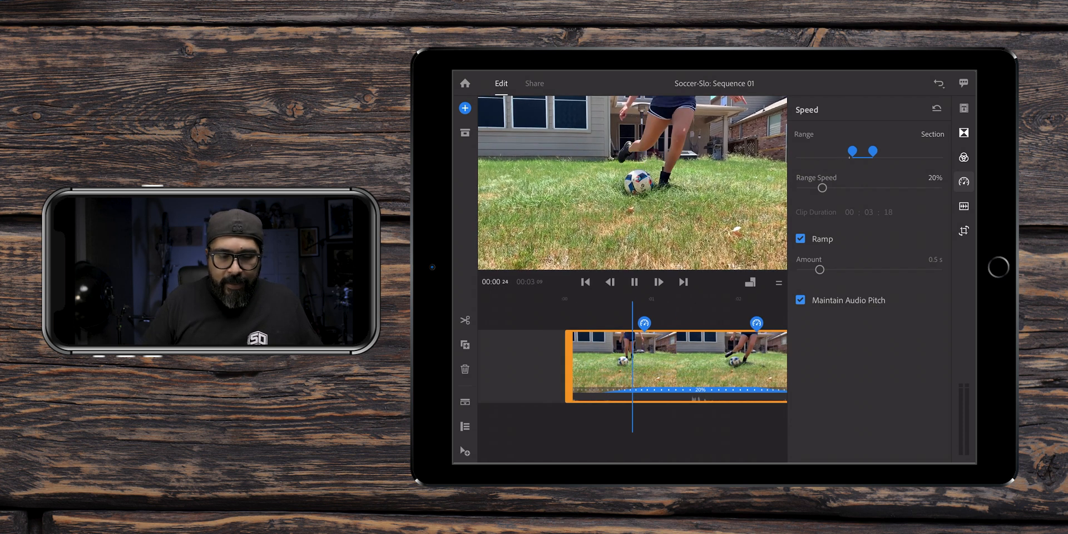